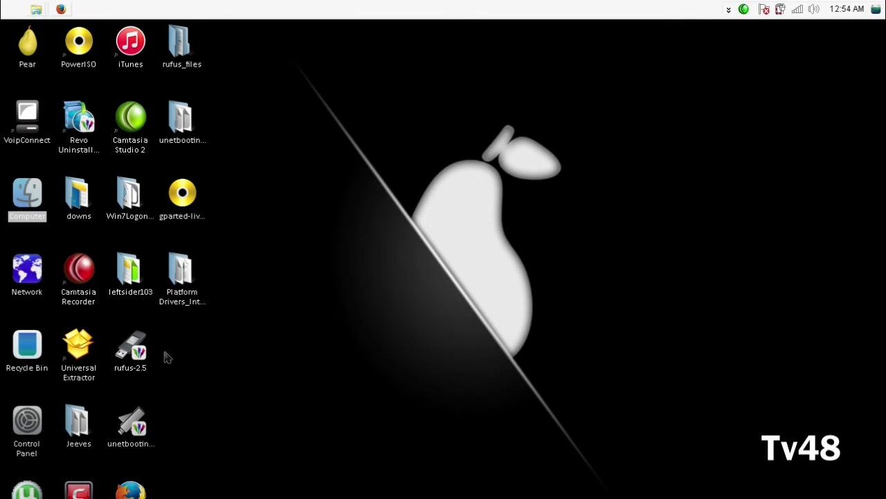
Step: Launch the rufus-2.5 program from its context menu
right_click(130, 349)
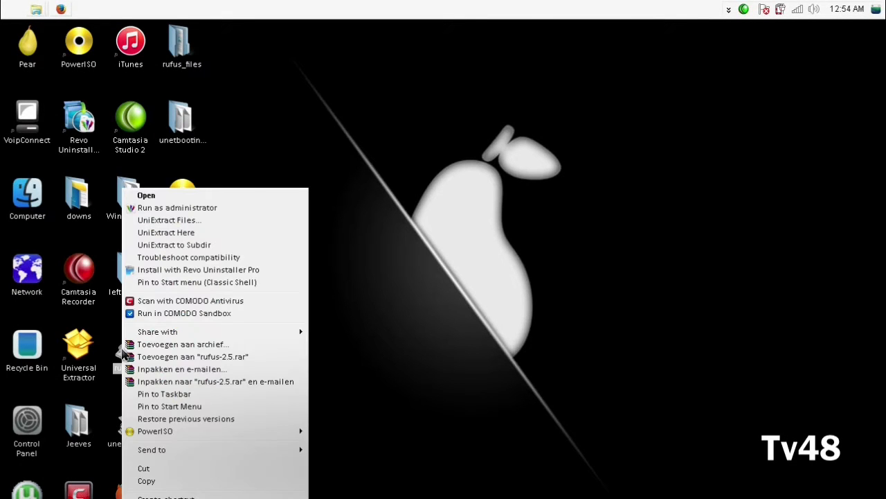
mouse_move(177, 208)
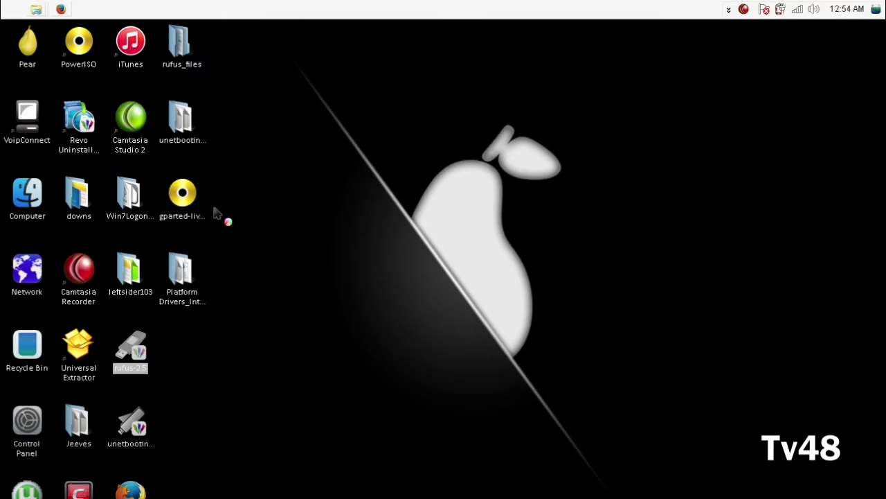
mouse_move(219, 210)
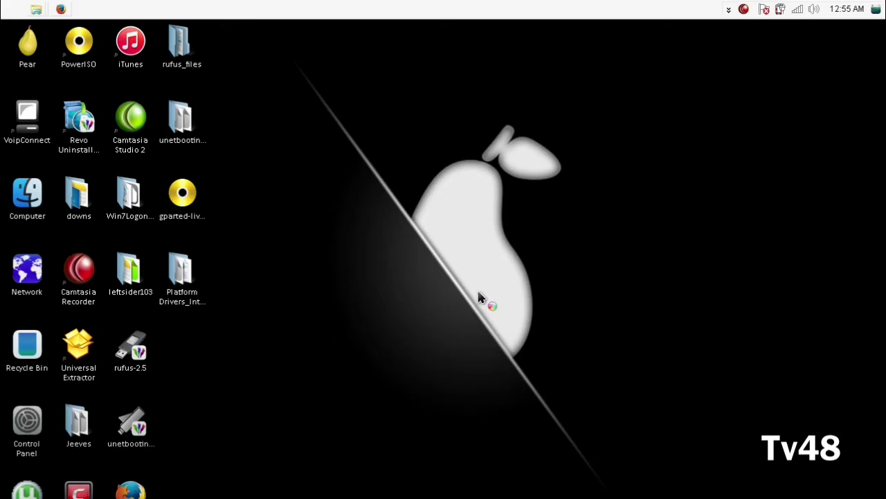
mouse_move(490, 154)
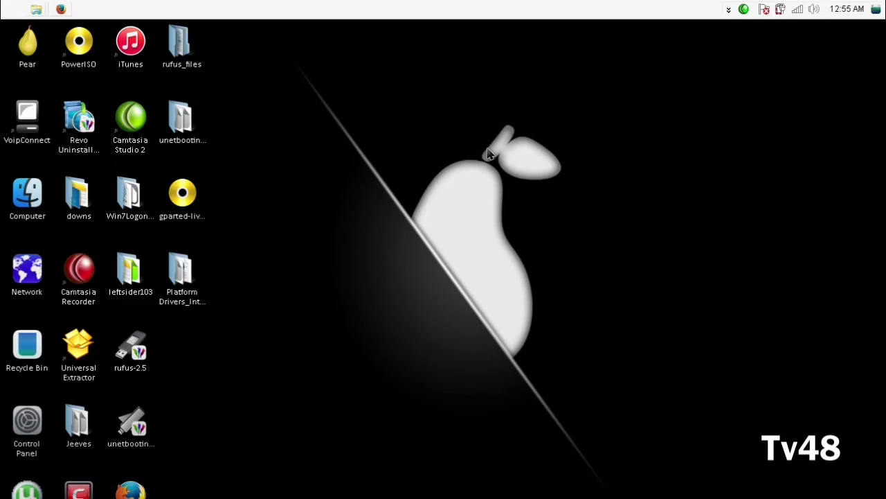
mouse_move(746, 19)
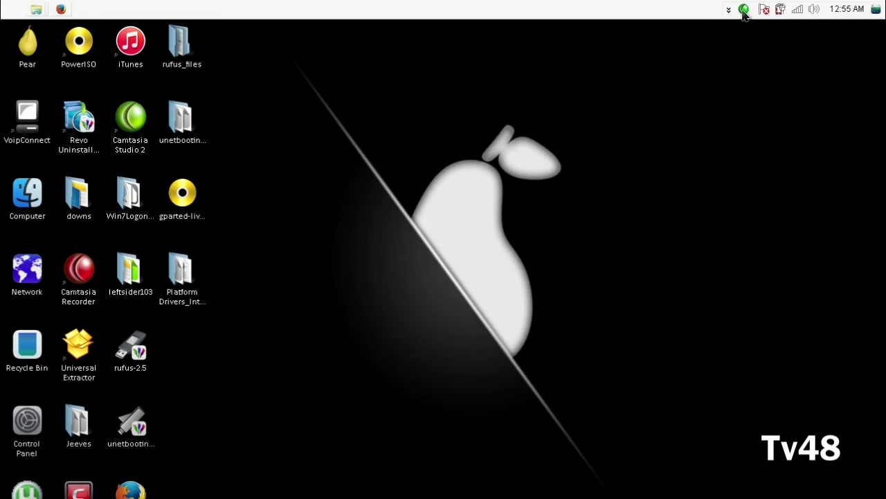
left_click(744, 8)
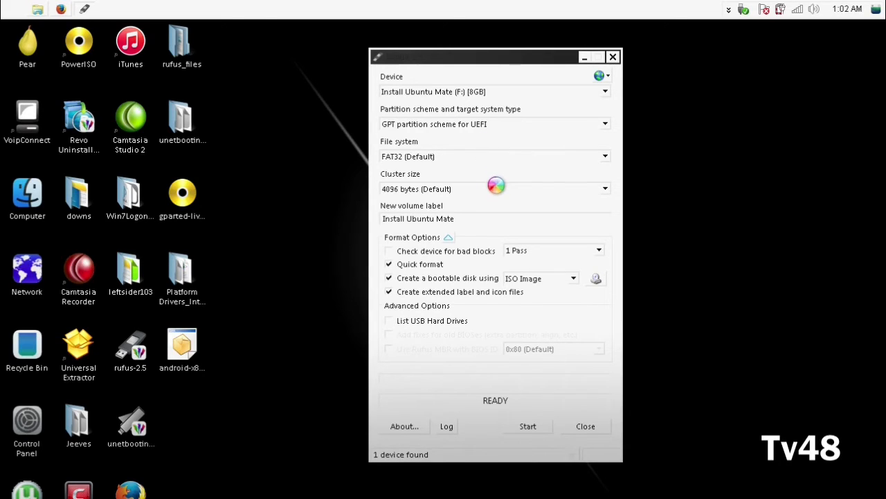
mouse_move(474, 136)
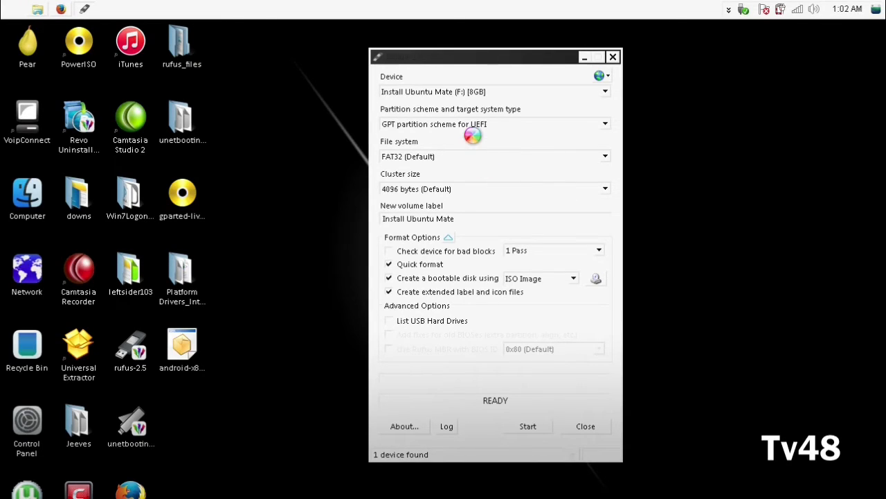
Step: Choose 'MBR partition scheme for UEFI' and switch the bootable image type from ISO to DD Image
left_click(604, 123)
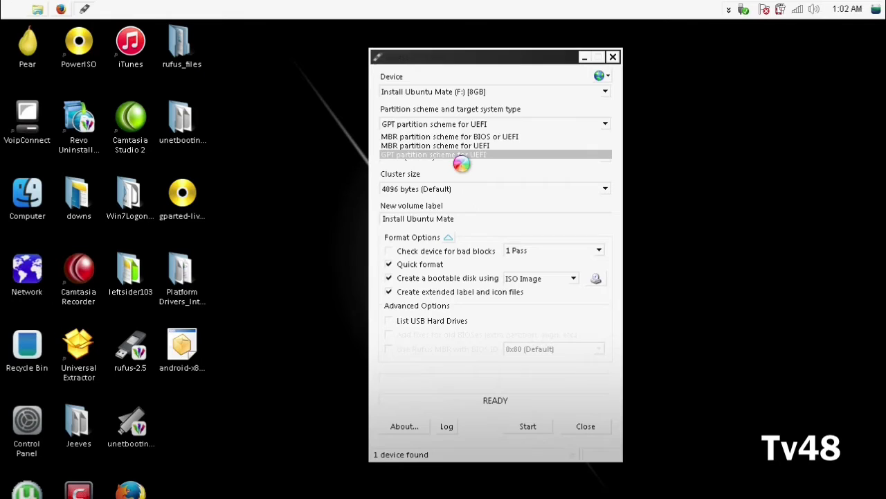
left_click(434, 146)
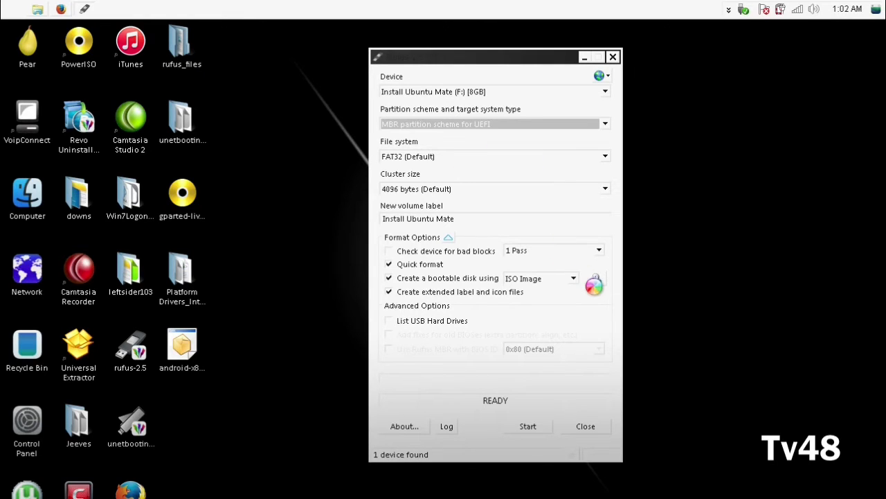
left_click(573, 277)
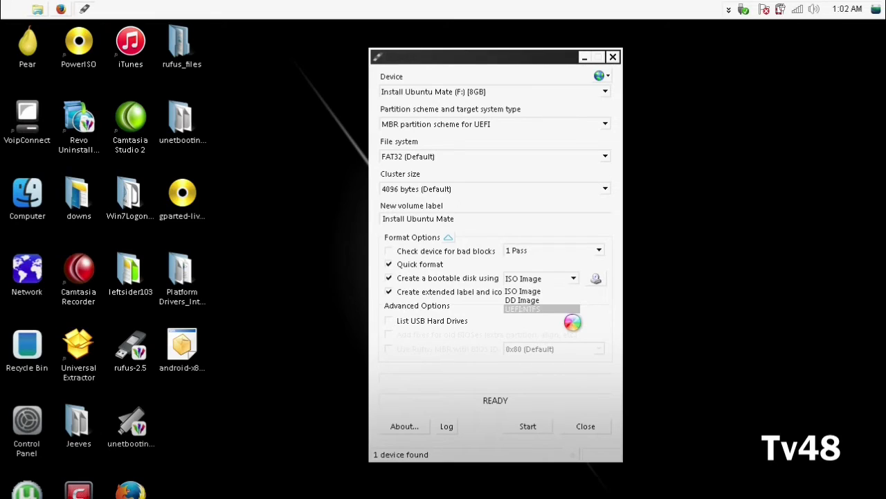
left_click(521, 300)
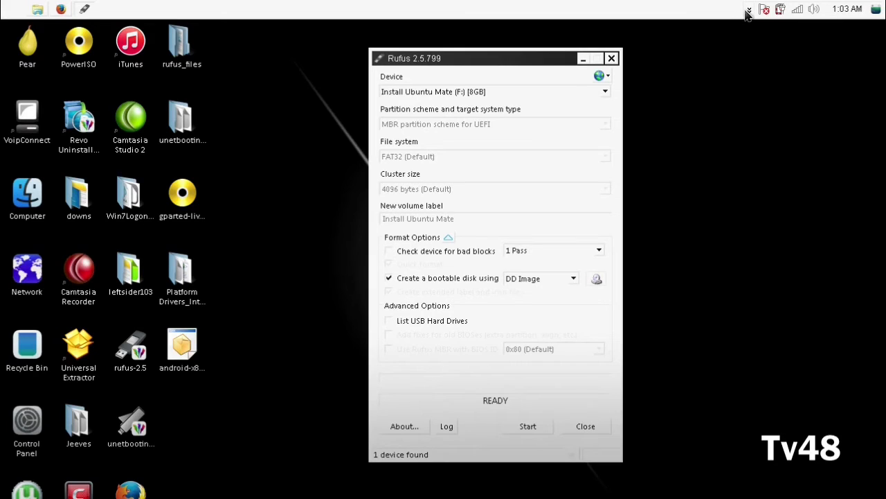
left_click(750, 8)
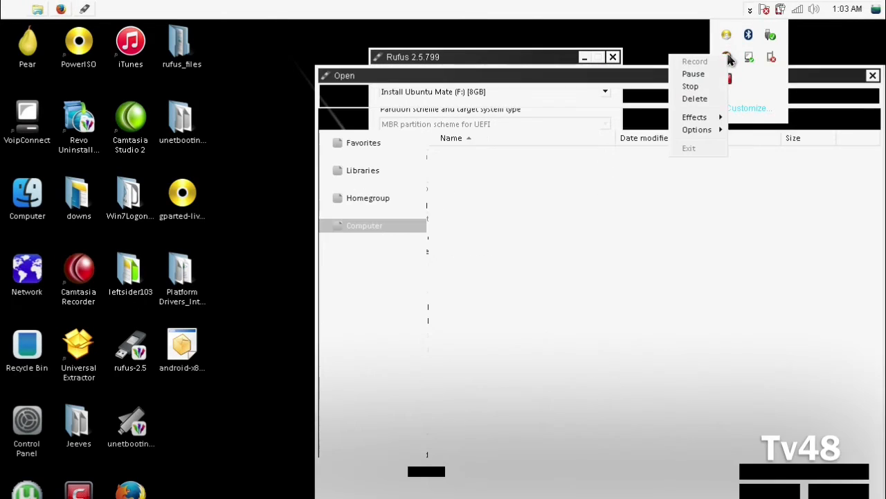
Step: Browse from Computer through Local Disk (C:) > Users > the user's folder to Desktop
left_click(364, 224)
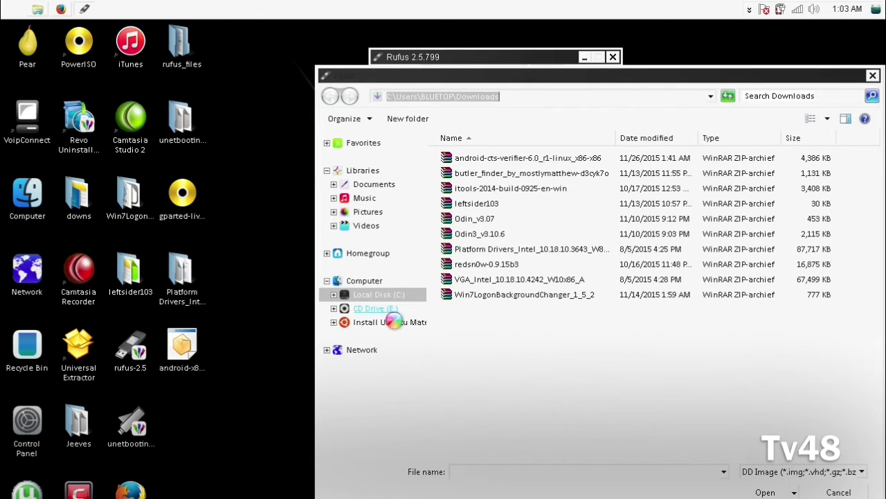
left_click(363, 279)
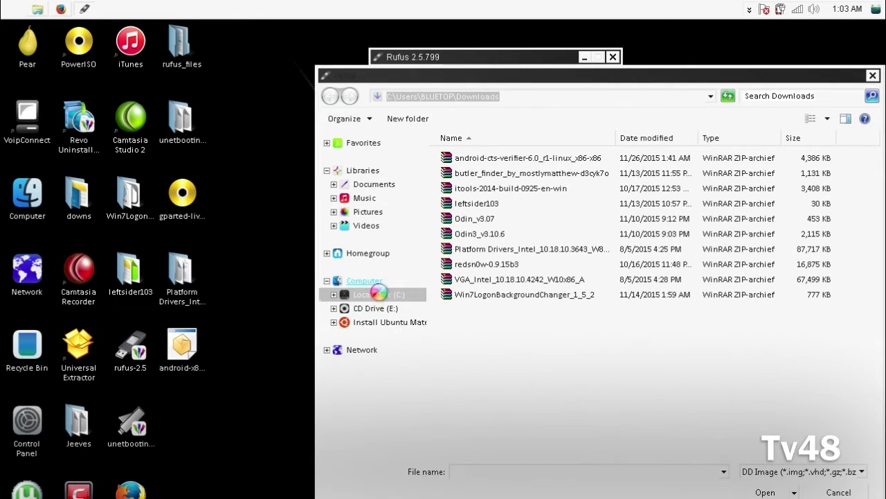
left_click(364, 280)
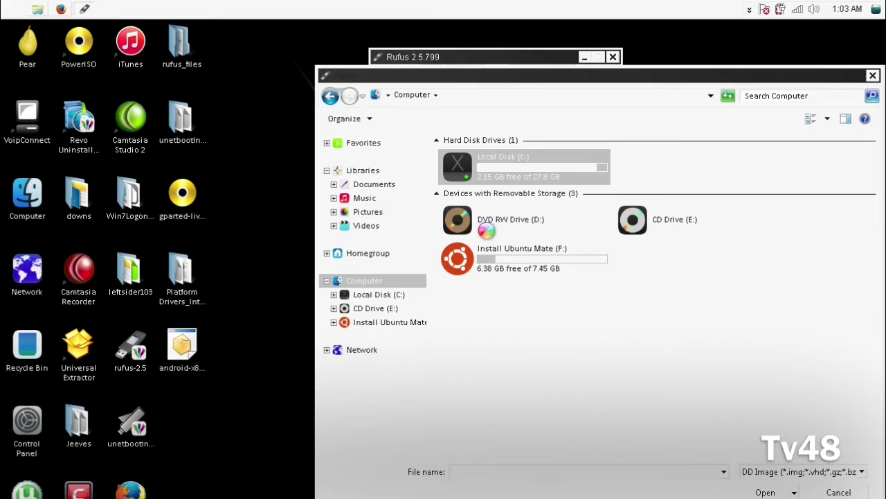
double_click(527, 166)
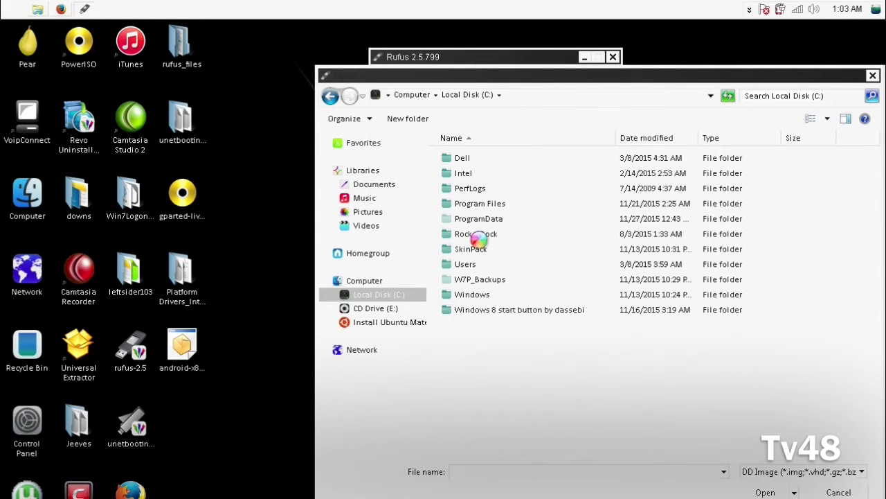
mouse_move(474, 261)
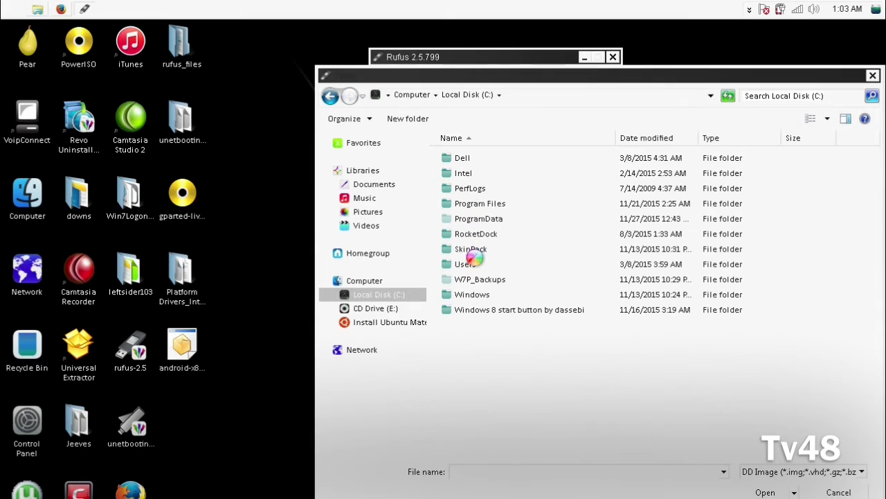
left_click(462, 263)
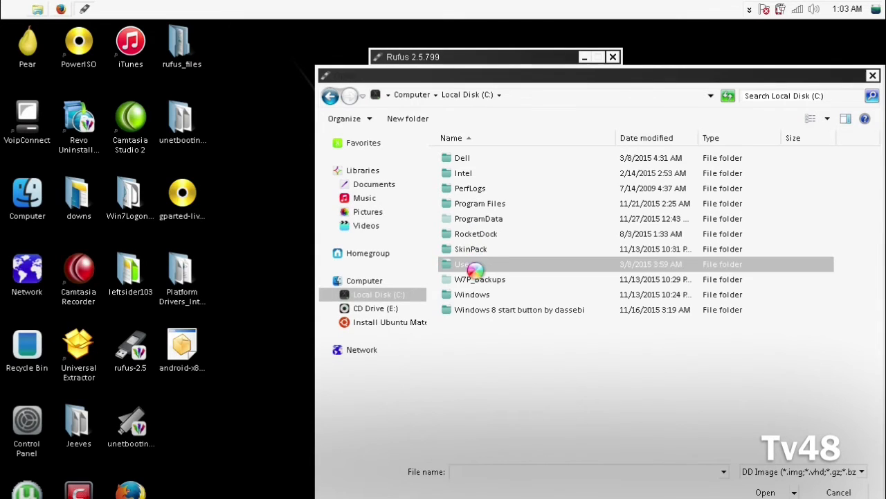
double_click(463, 263)
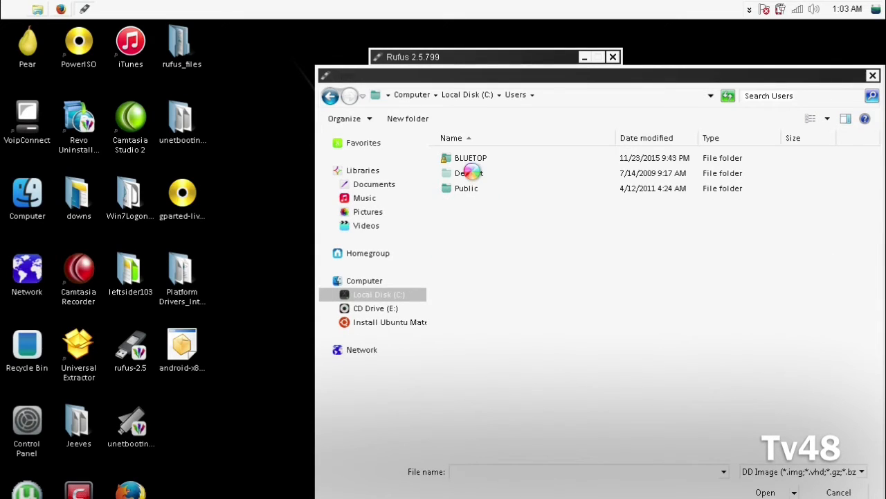
double_click(471, 158)
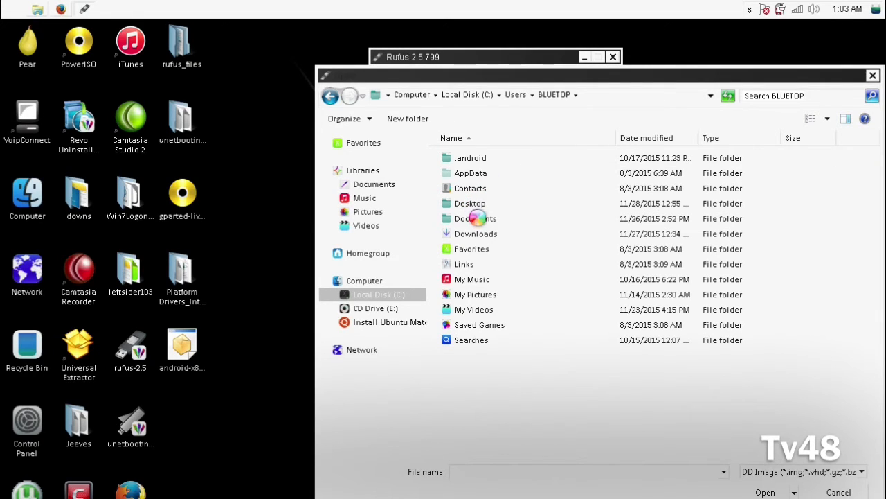
double_click(471, 202)
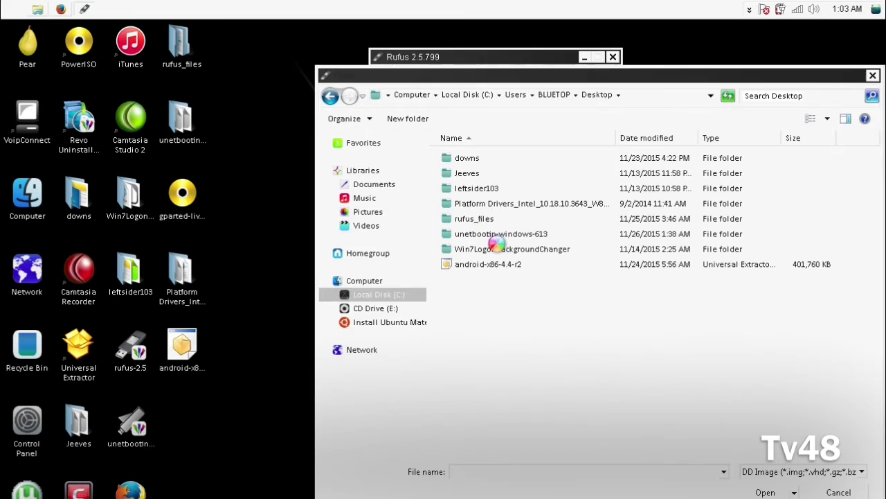
Step: Load the android-x86-4.4-r2 image as the DD image to write
left_click(488, 263)
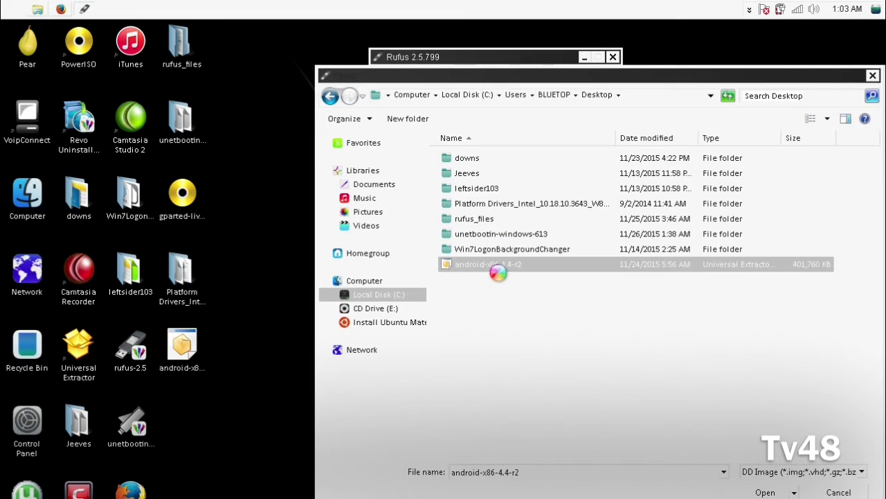
left_click(765, 491)
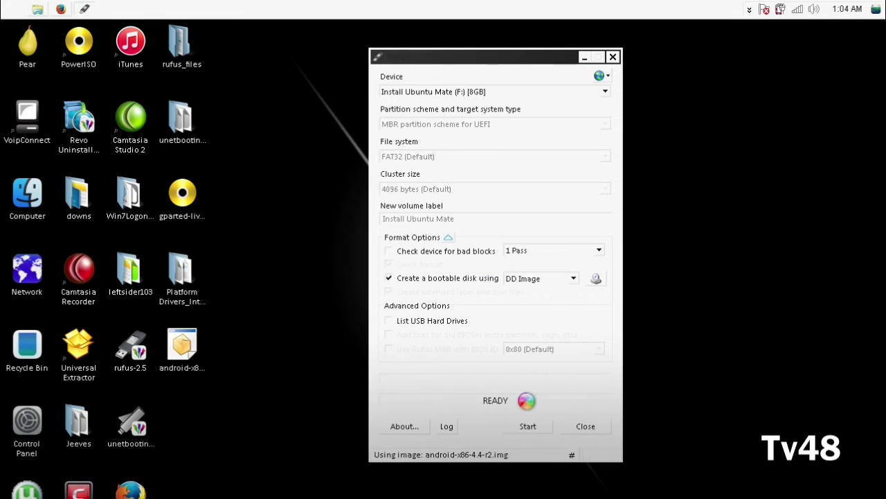
Step: Start writing the image to the USB stick, accepting that all its data gets erased
left_click(528, 426)
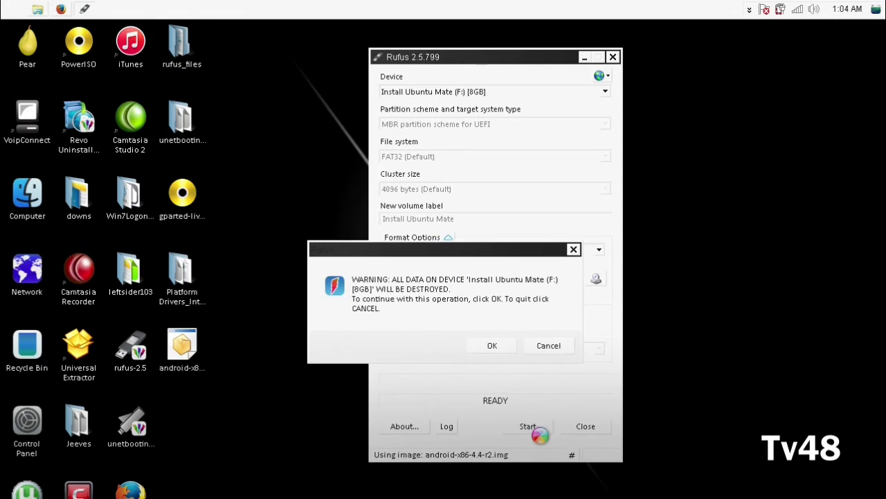
left_click(493, 345)
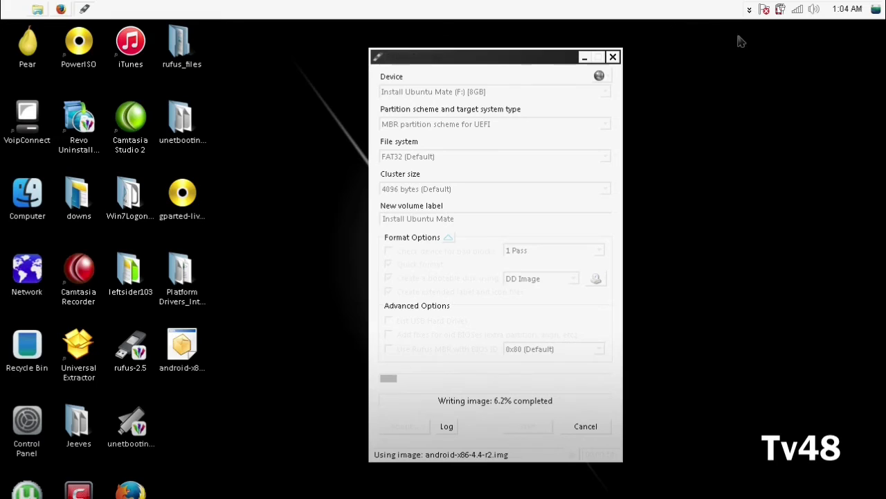
left_click(749, 8)
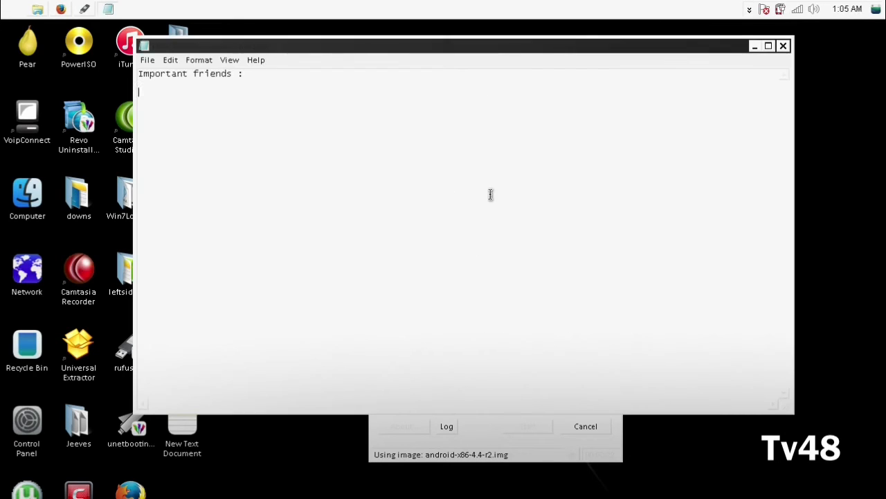
mouse_move(277, 158)
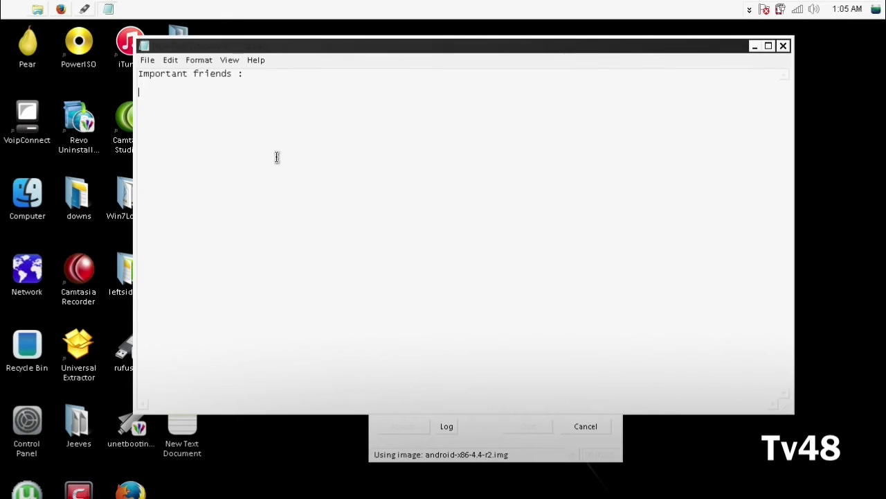
Step: Note that you need Rufus, with the link in the description
type("You need RUFU")
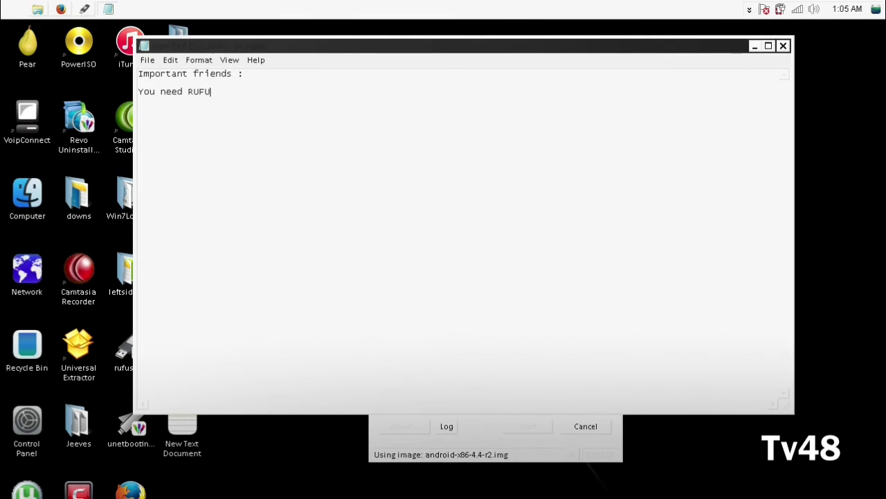
type("S")
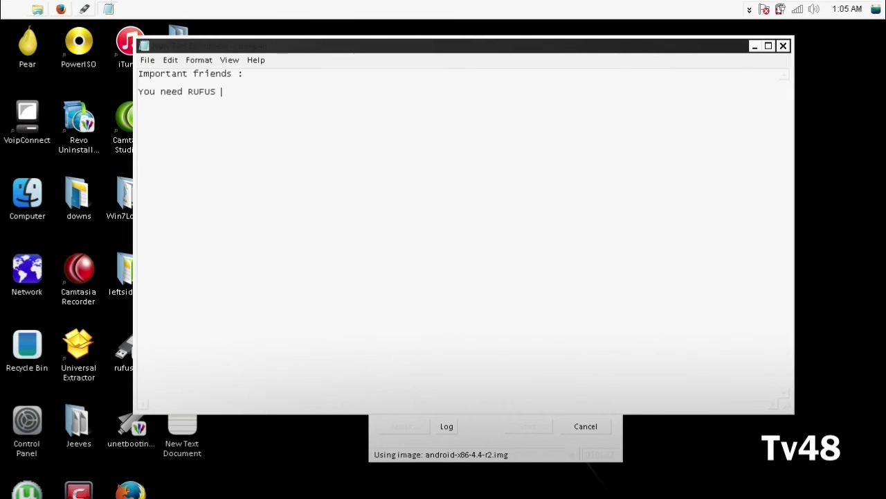
type("..link i")
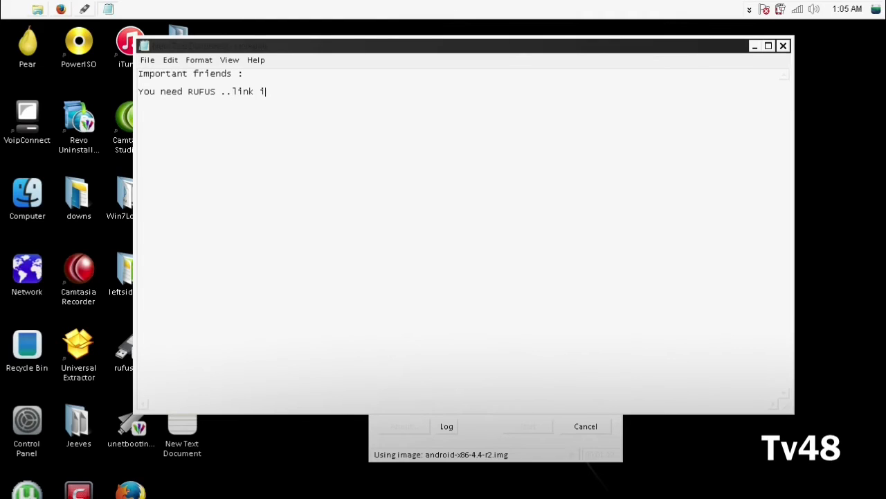
type("n the description")
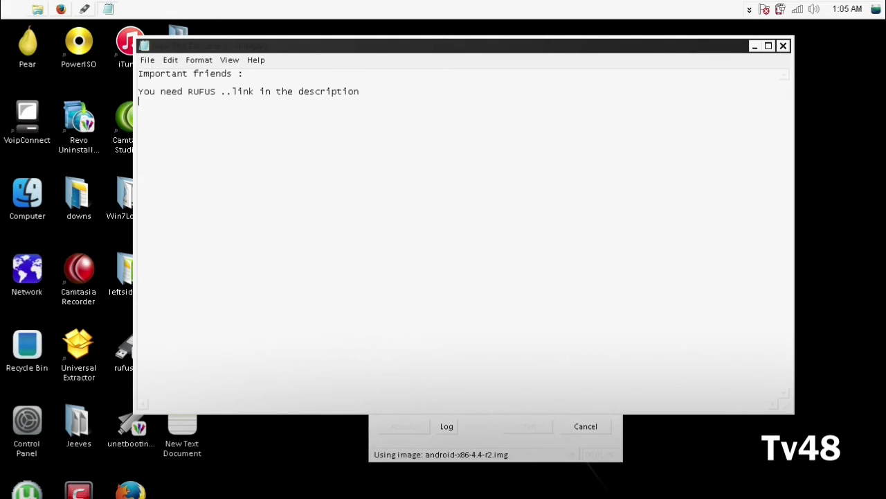
Step: Note that a special Android with UEFI support, 4.4 or 5.11, is needed, links in description
type("You")
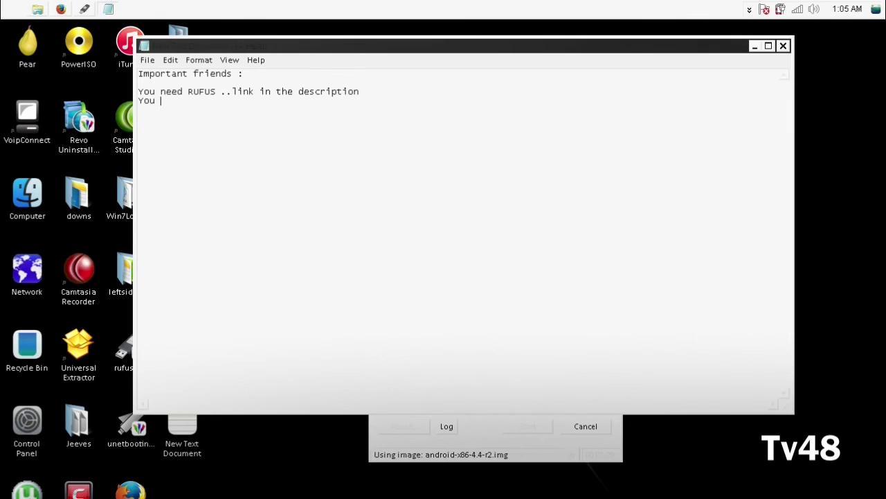
type("need s")
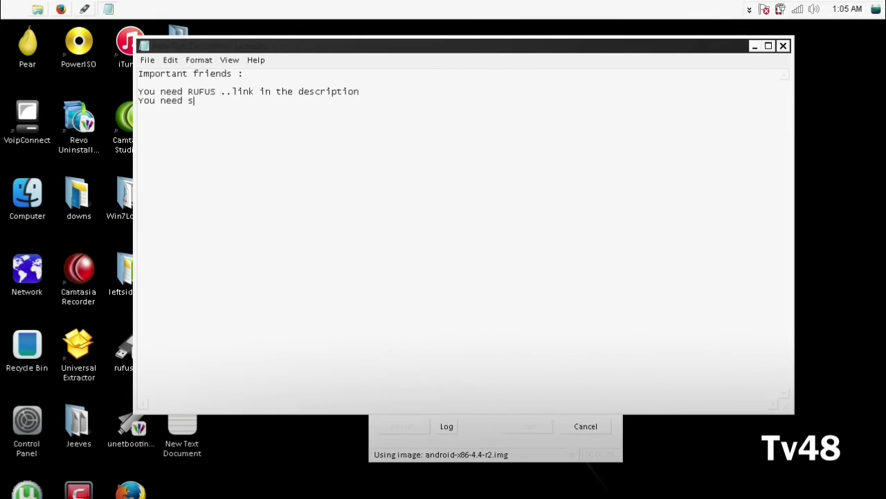
type("pecial an")
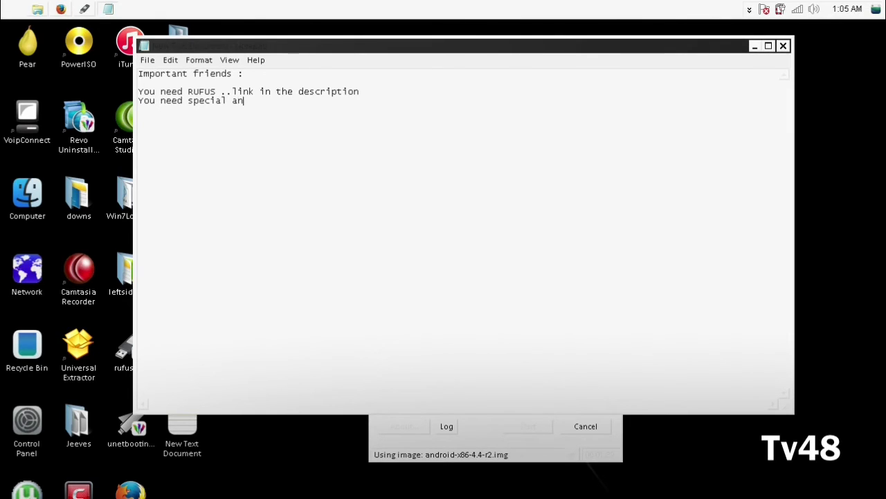
type("droid wi")
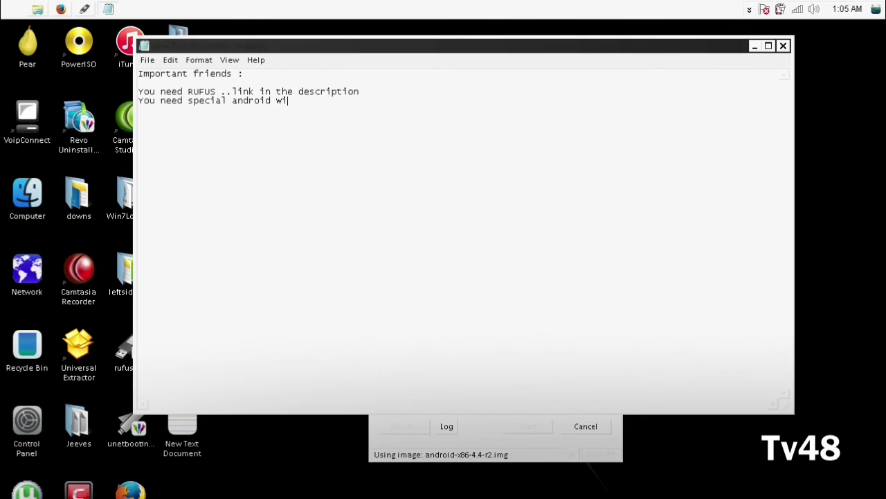
type("th uefi s")
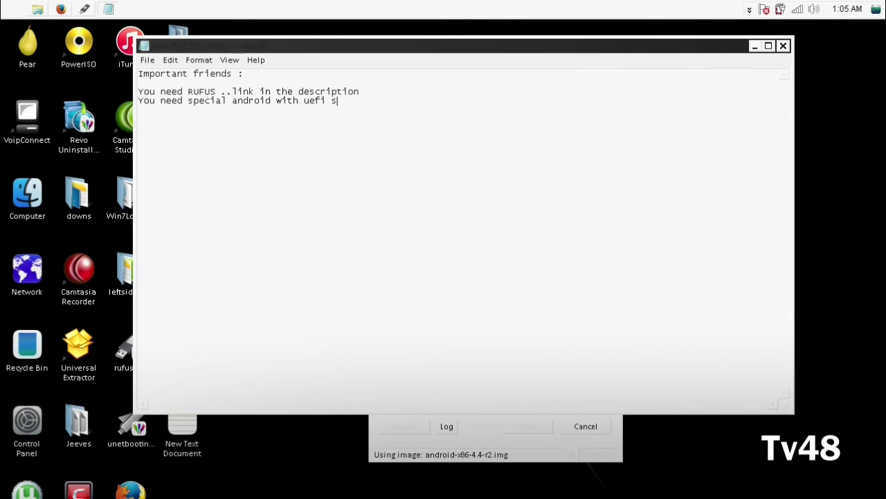
type("upport")
type("version")
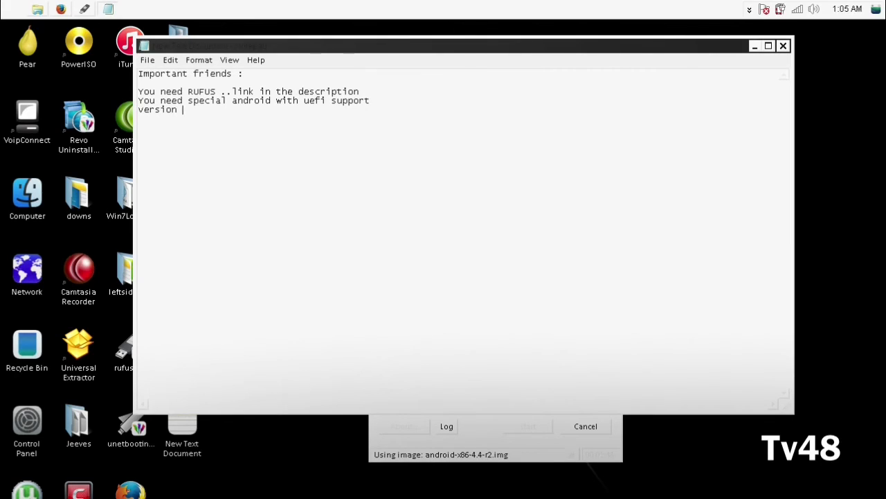
type("4.4 o")
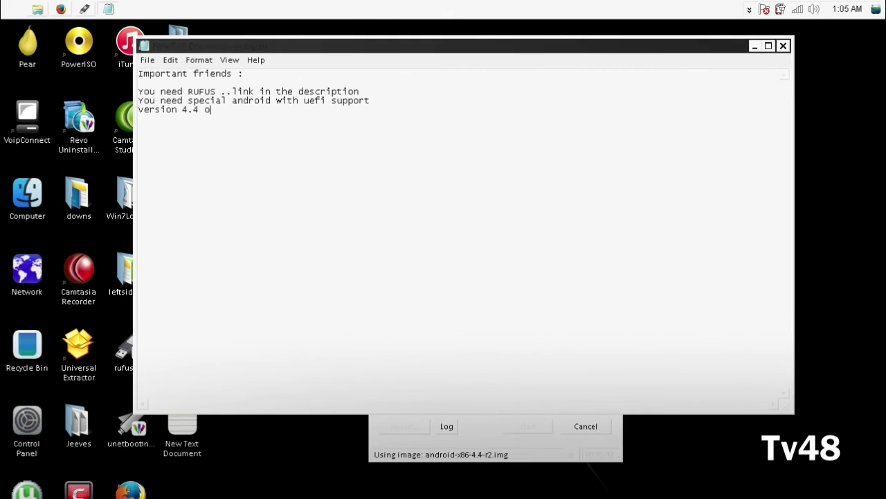
type("r 5.11")
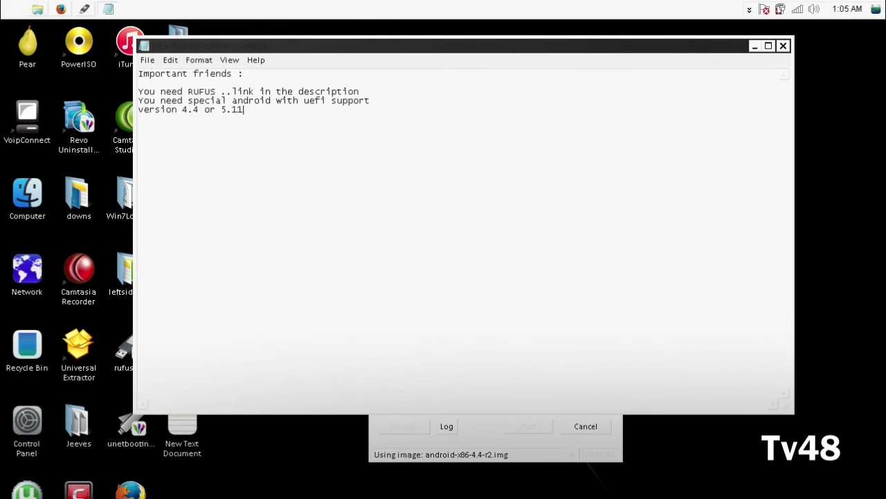
type("links")
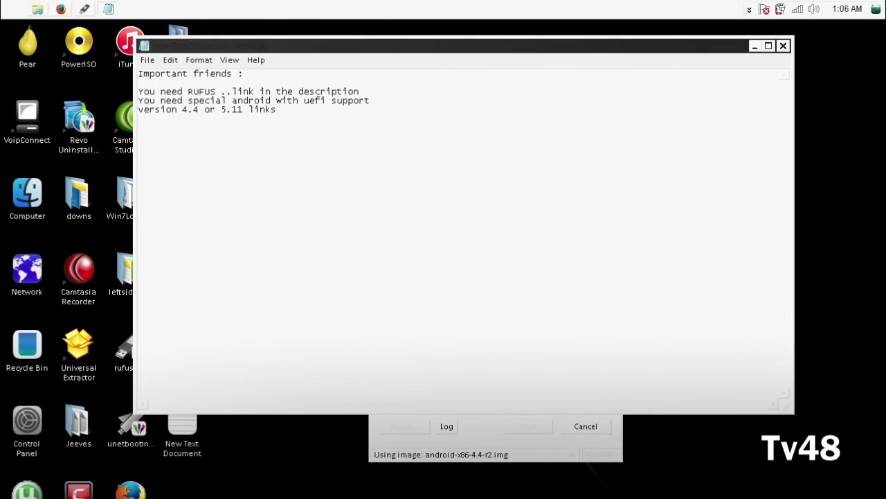
type("in description")
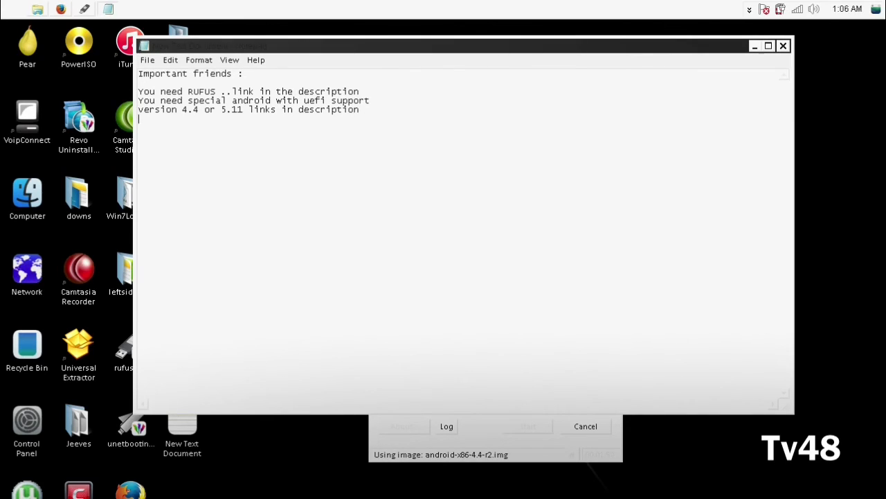
Step: Write 'Make sure the settings in rufus are set to MBR for Uefi'
type("Make s")
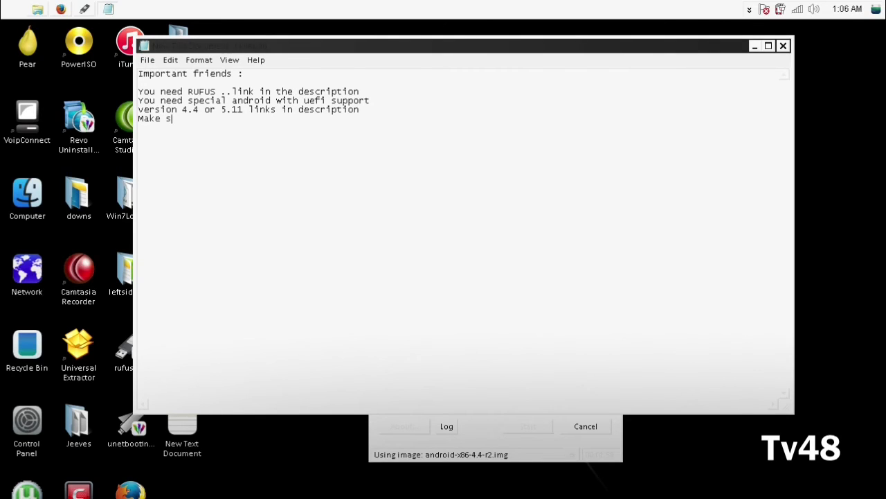
type("ure the")
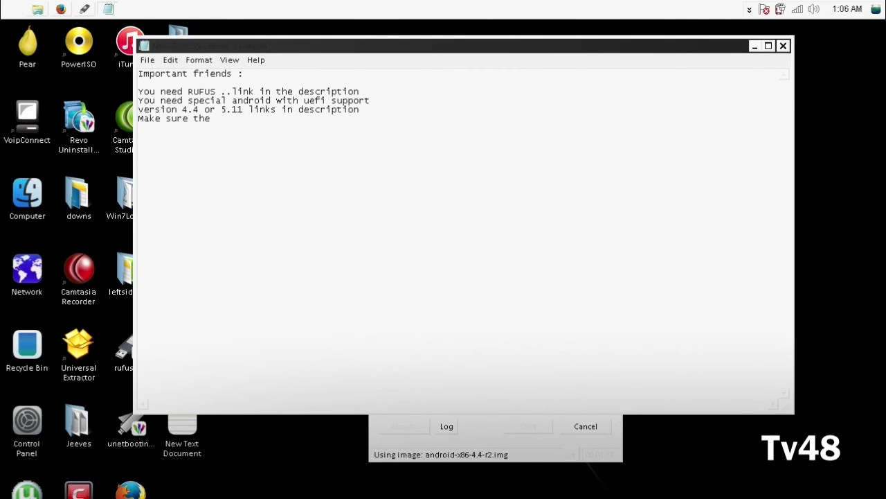
type("setti")
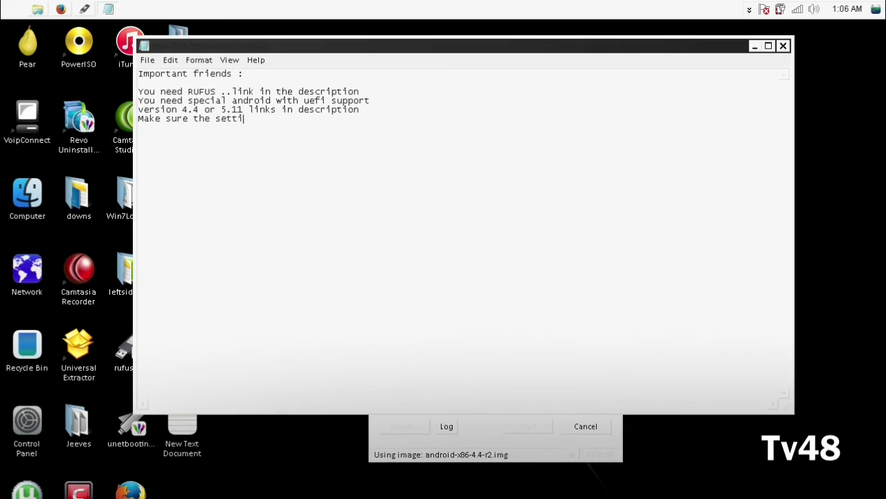
type("ngs in ru")
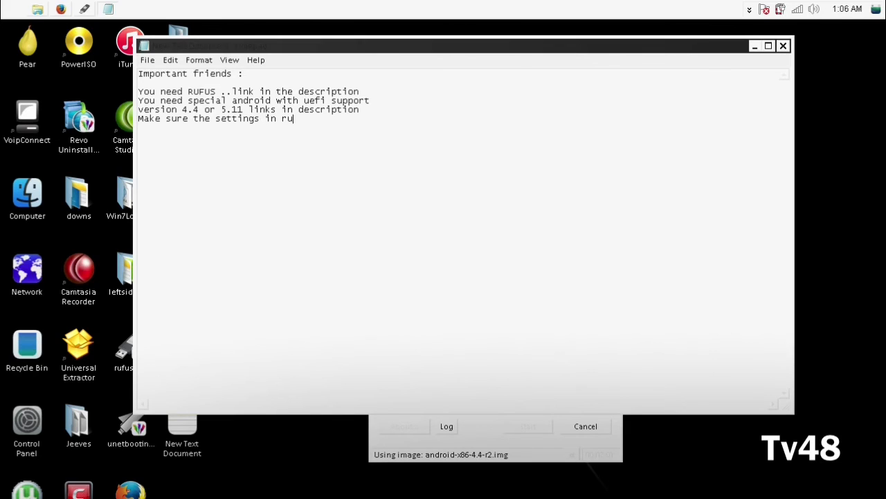
type("fus are")
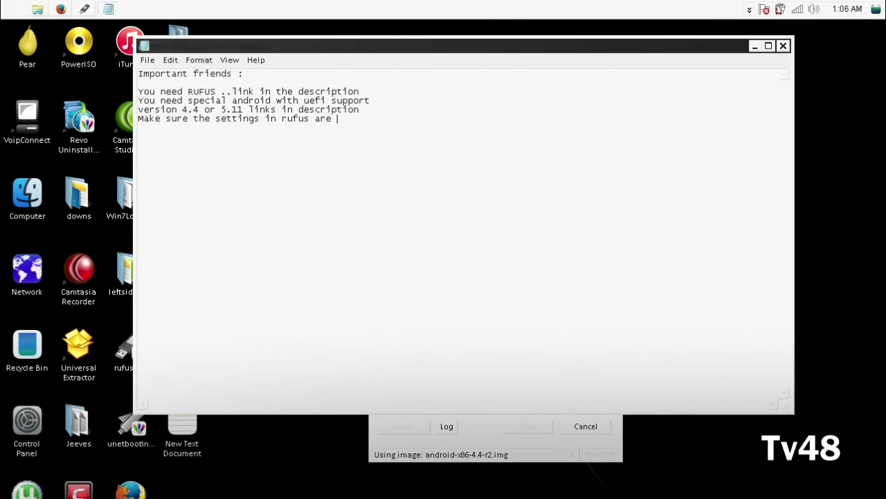
type("set to")
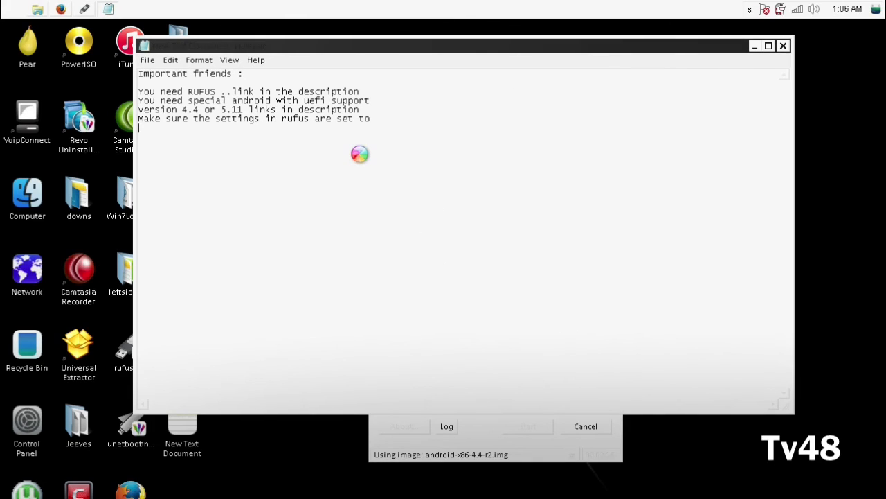
type("MBR for")
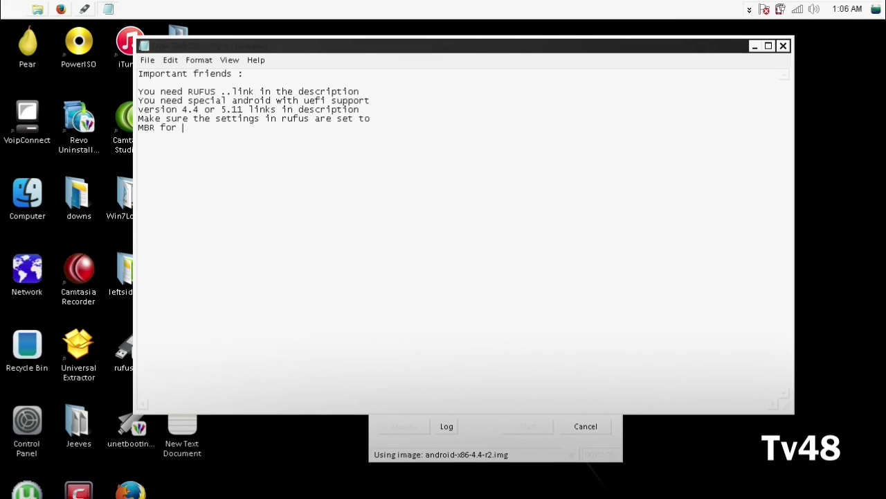
type("Uefi")
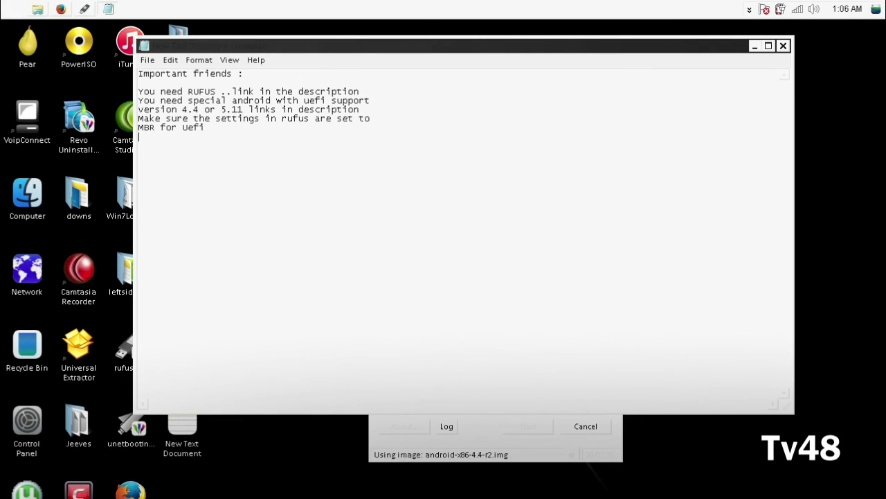
type("w")
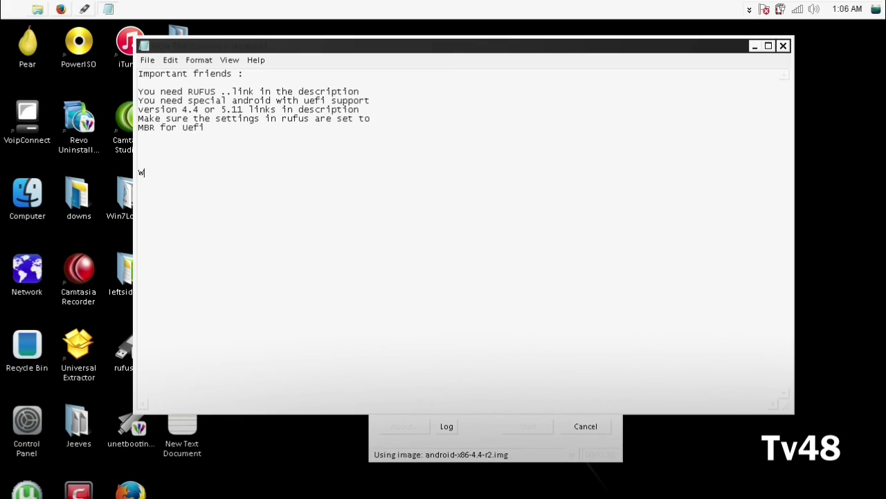
Step: Write 'Well done you just created a bootable uefi android usb pendrive'
type("ell done y")
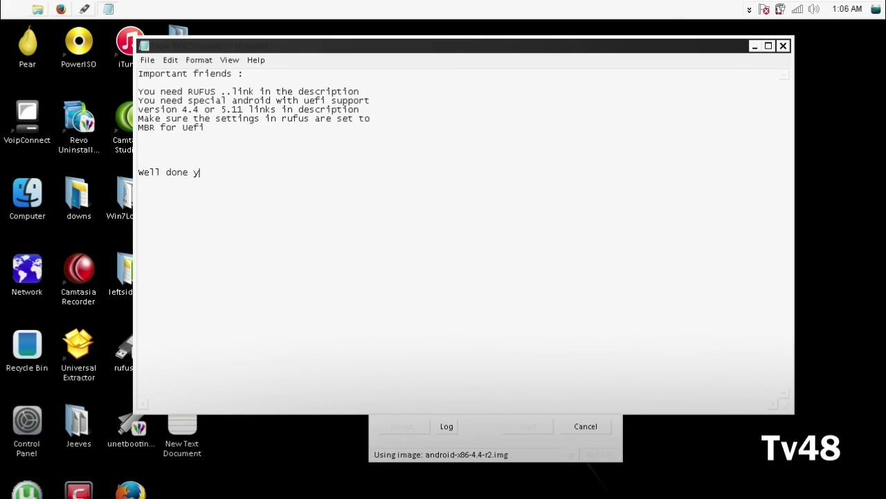
type("ou just")
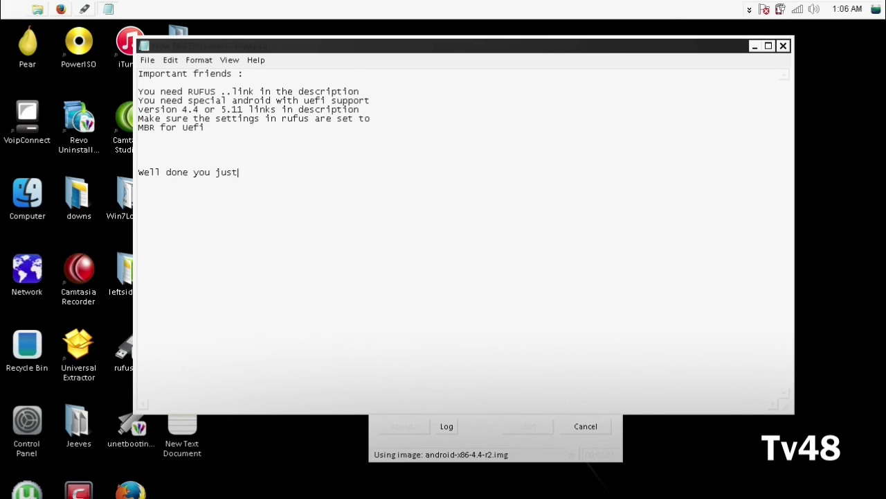
type("create")
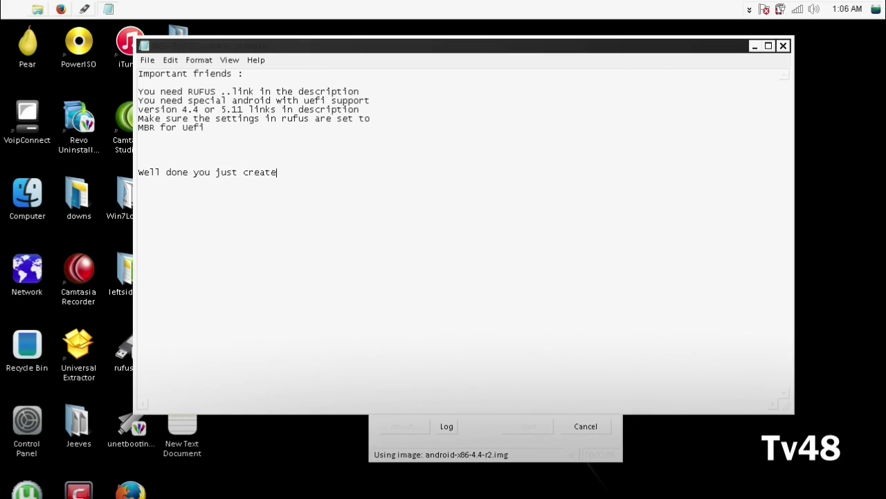
type("d a boo")
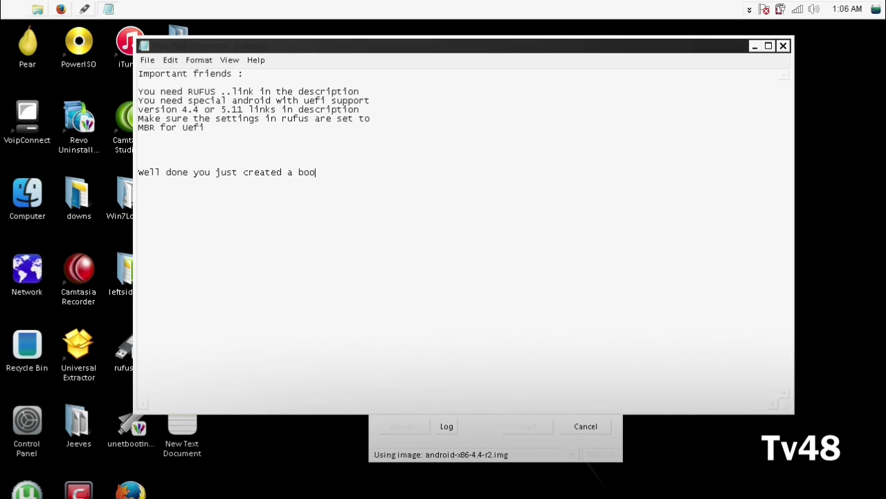
type("table ue")
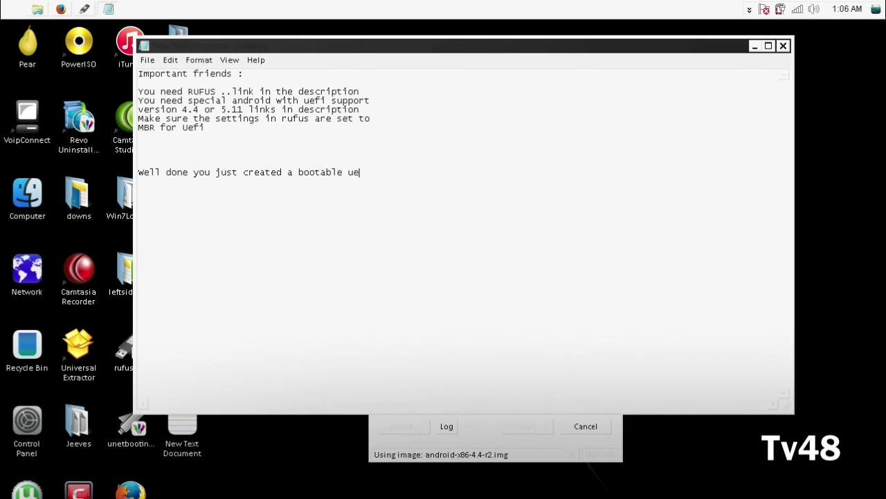
type("fi android usb pendrive")
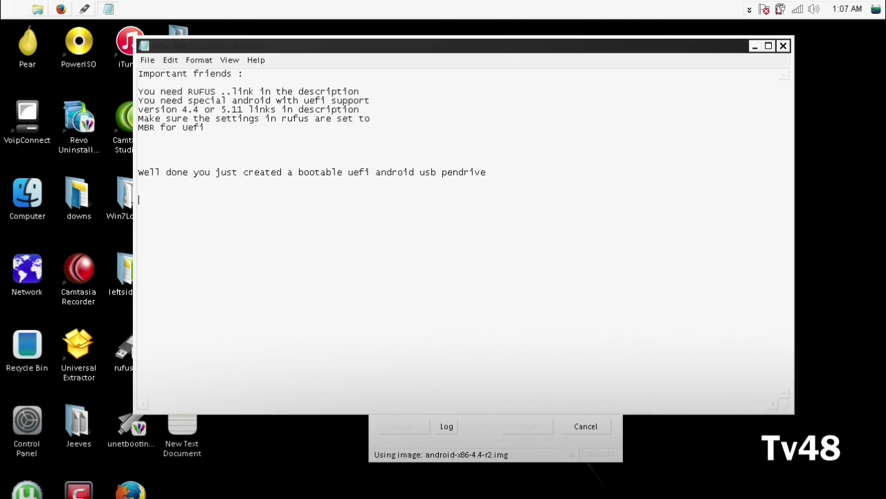
type("WOE")
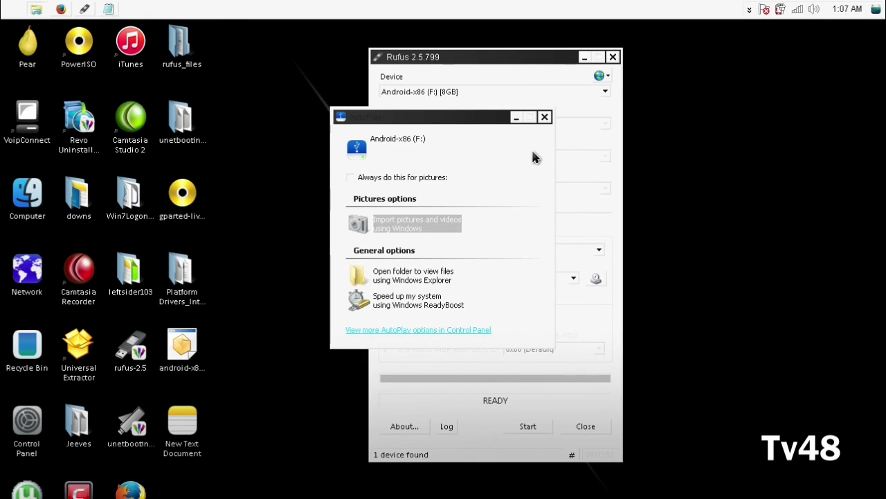
Step: Dismiss the AutoPlay prompt for Android-x86 (F:) and reveal the hidden tray icons
left_click(546, 116)
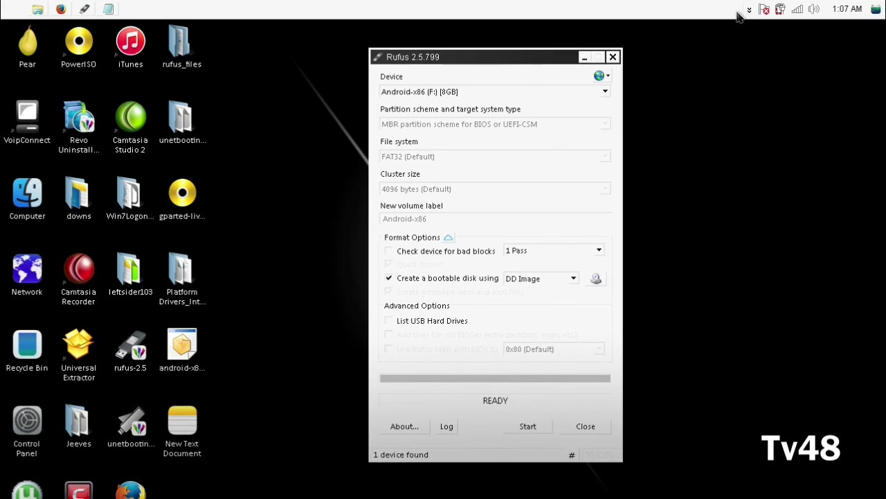
left_click(751, 13)
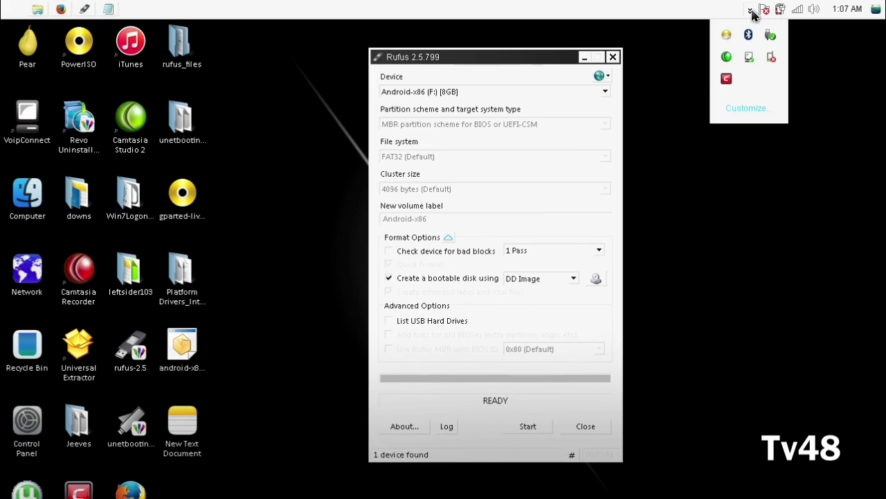